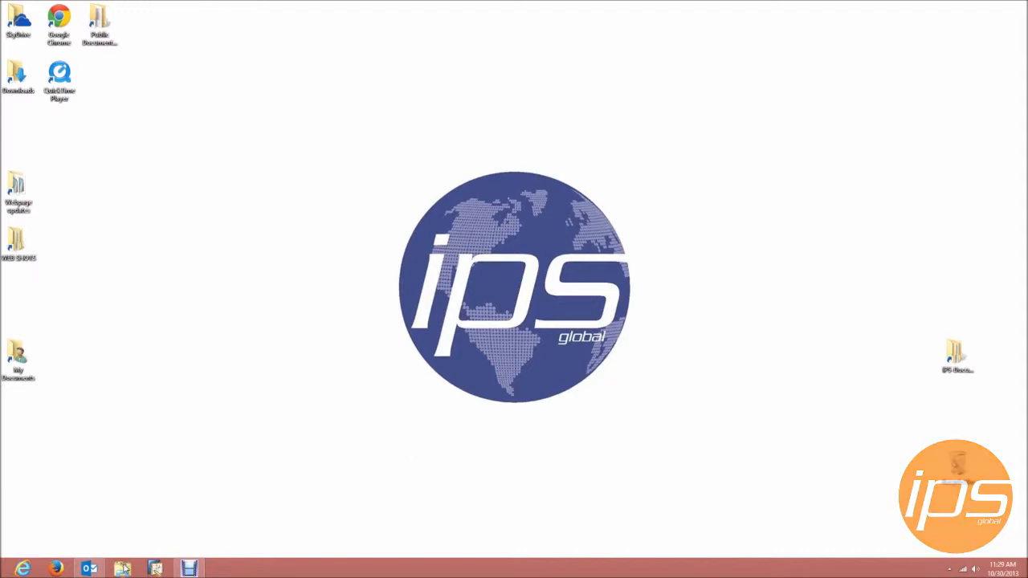
# Step: Launch the browser and open the HP LaserJet M4345 MFP's settings section
pyautogui.click(122, 568)
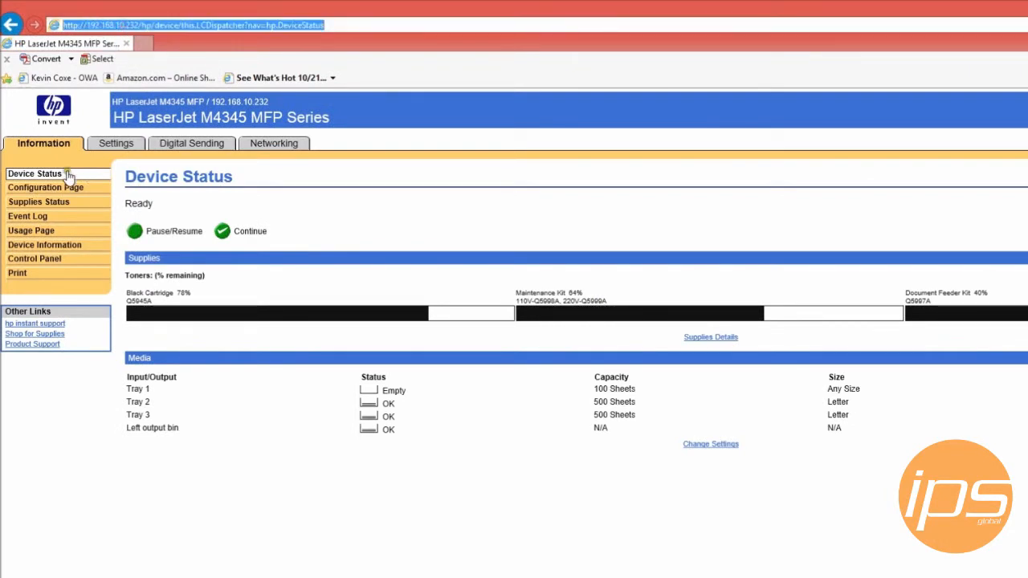
pyautogui.click(110, 143)
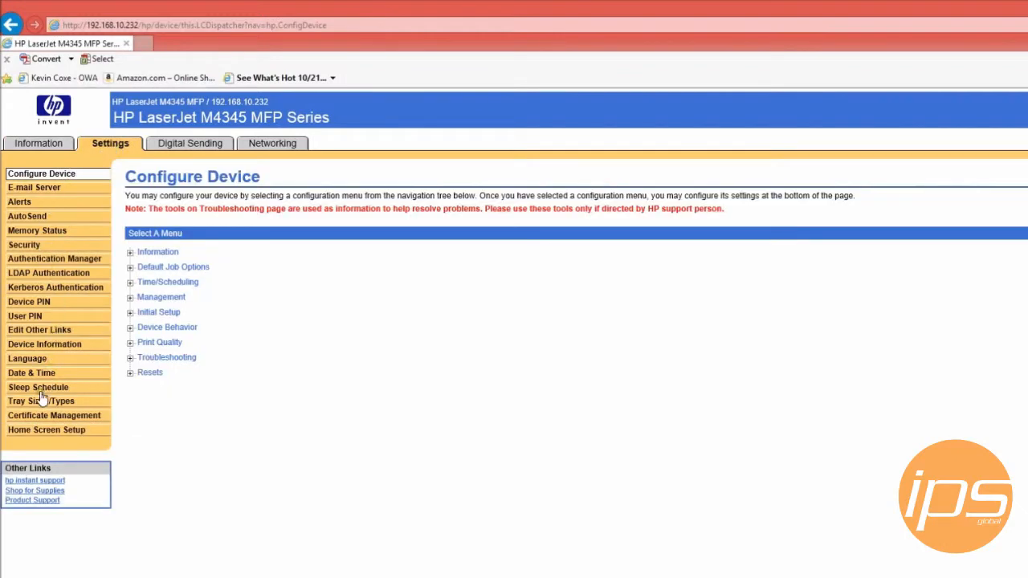
# Step: On the Tray Sizes/Types page, change Tray 2 Type from Plain to Any Type
pyautogui.click(41, 401)
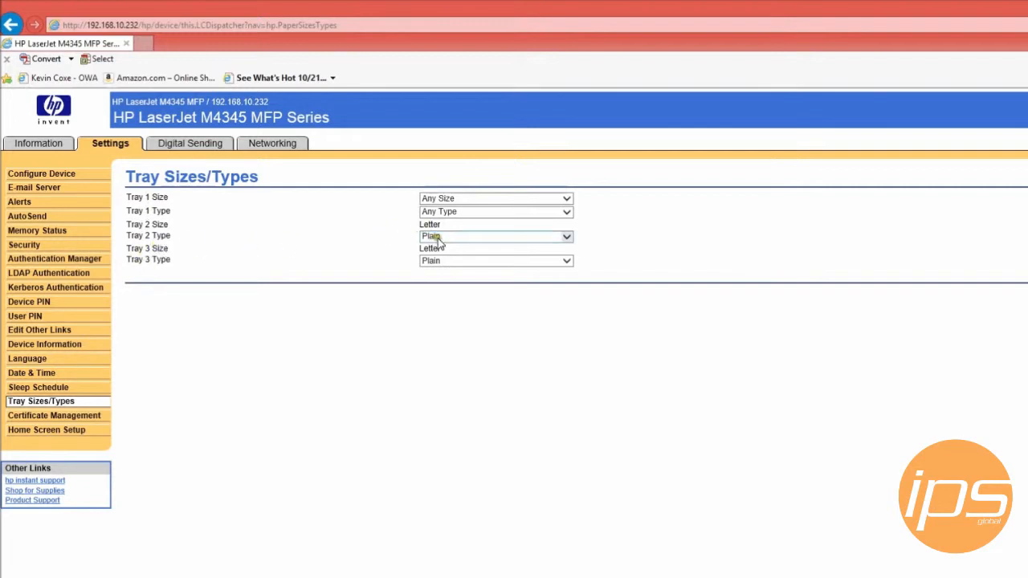
pyautogui.click(496, 236)
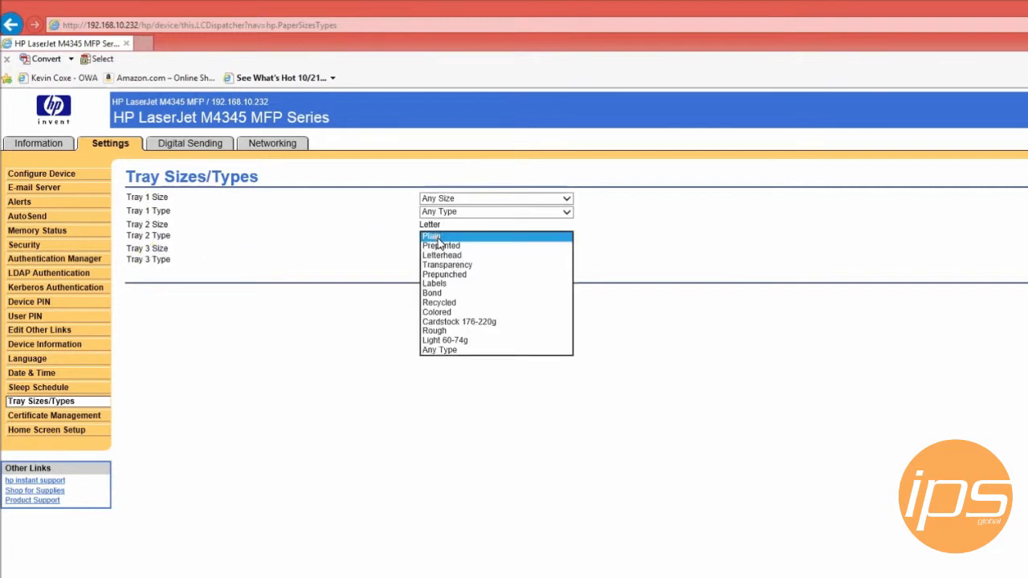
pyautogui.moveTo(440, 350)
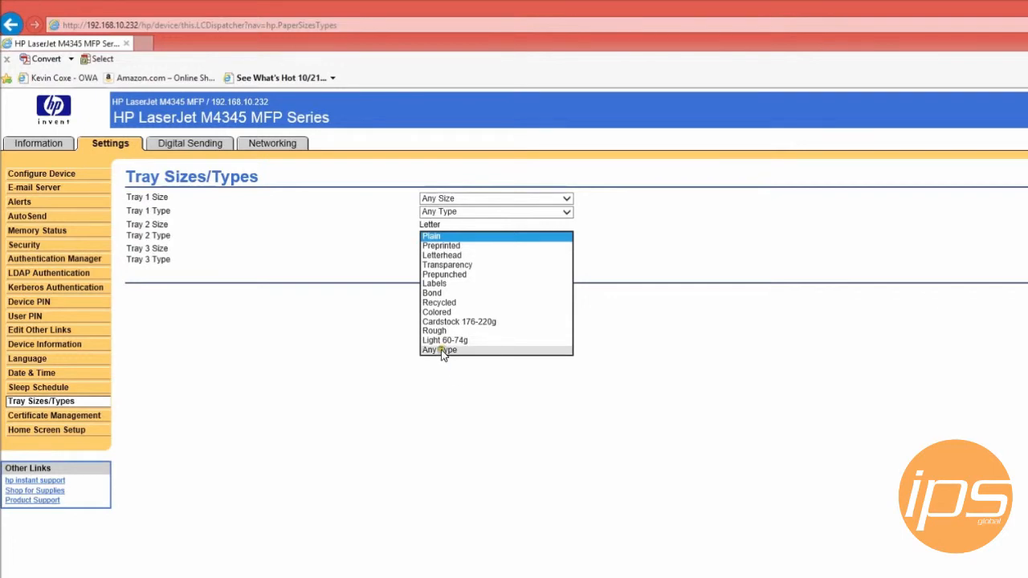
pyautogui.click(438, 349)
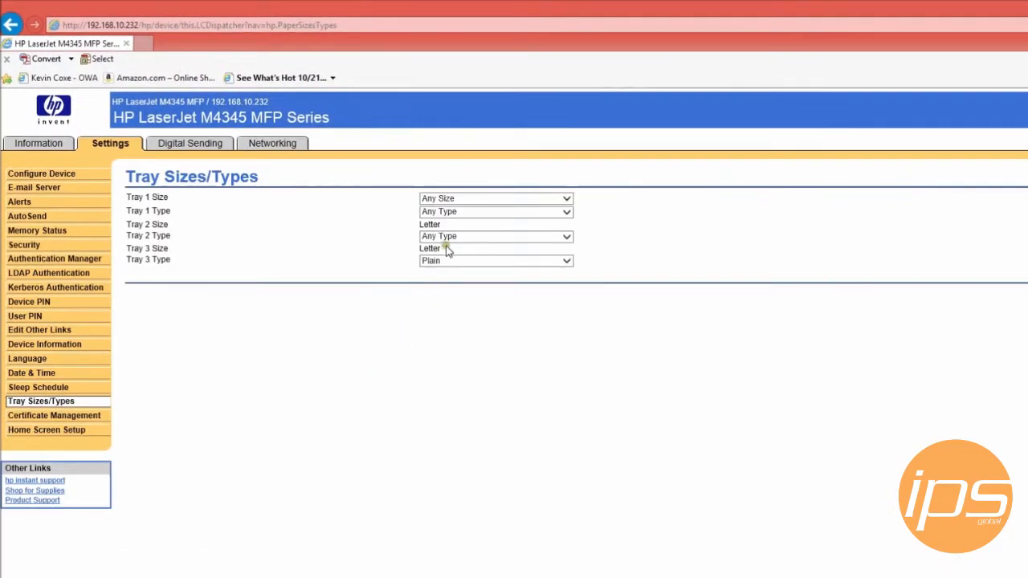
pyautogui.moveTo(462, 224)
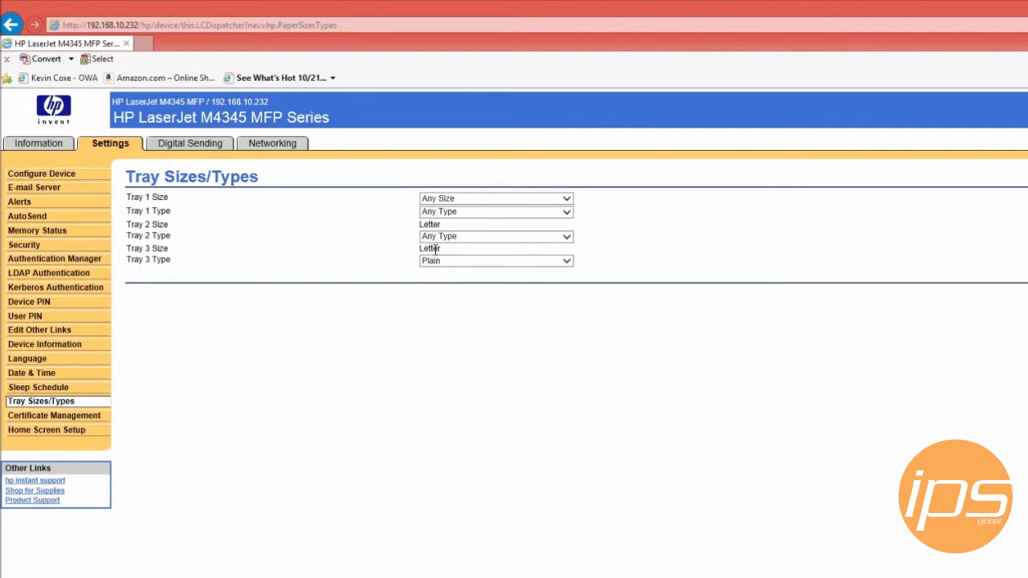
pyautogui.moveTo(443, 249)
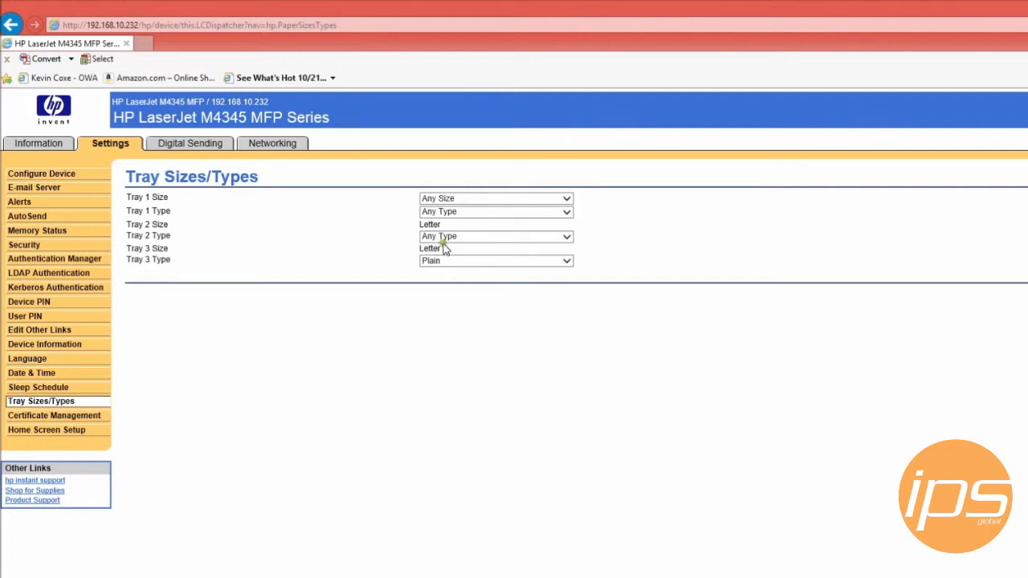